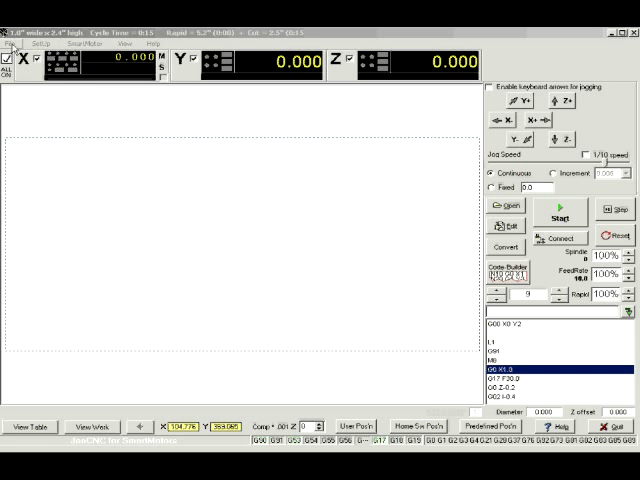
Load the G-code file '30 CIRCLES r2.tap' from the Desktop.
{"action": "left_click", "coordinate": [11, 45]}
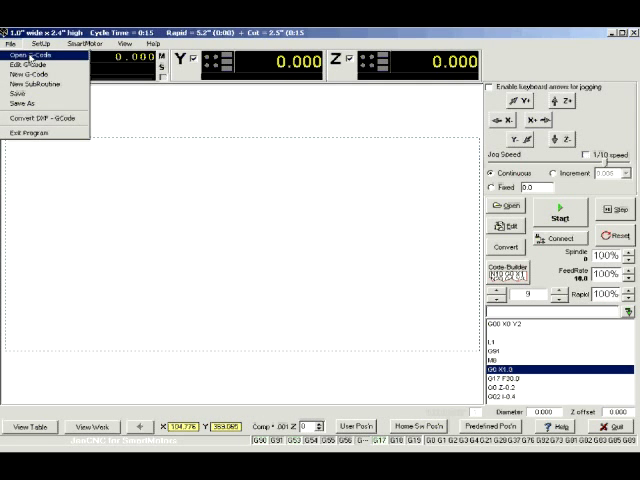
{"action": "left_click", "coordinate": [37, 54]}
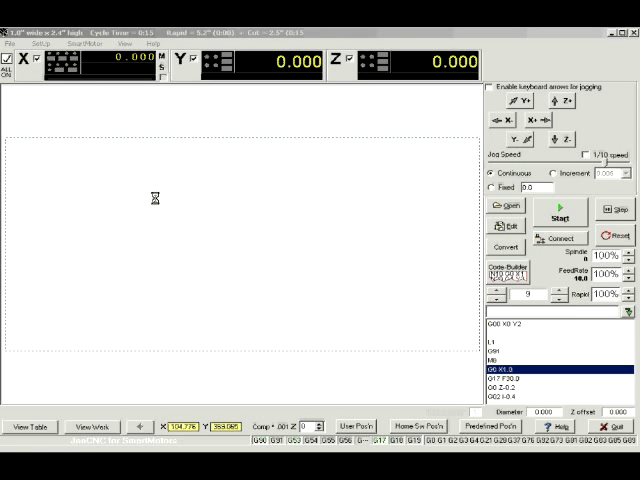
{"action": "left_click", "coordinate": [514, 206]}
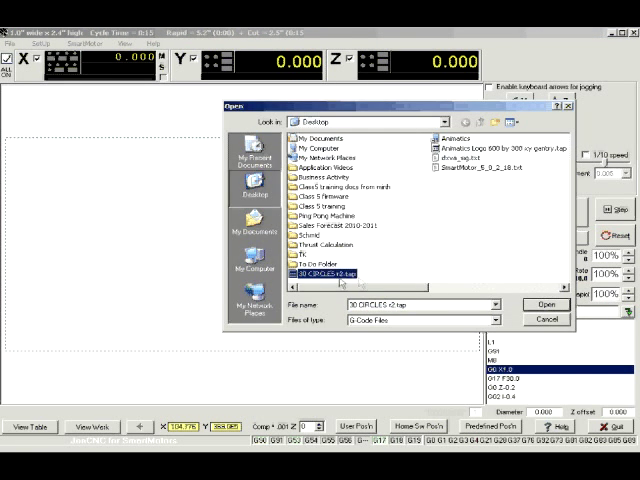
{"action": "left_click", "coordinate": [546, 304]}
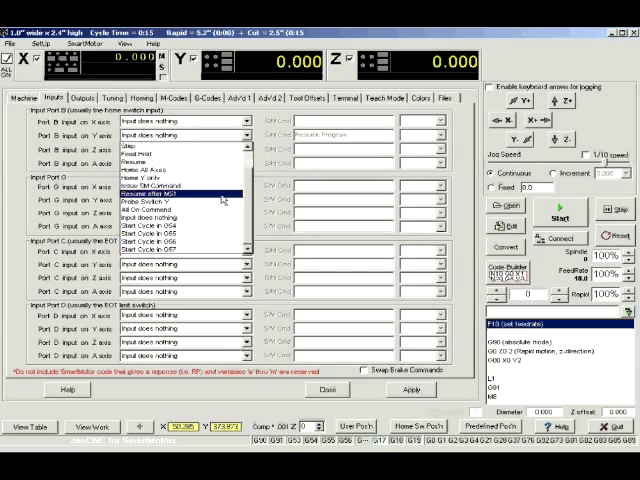
{"action": "left_click", "coordinate": [185, 192]}
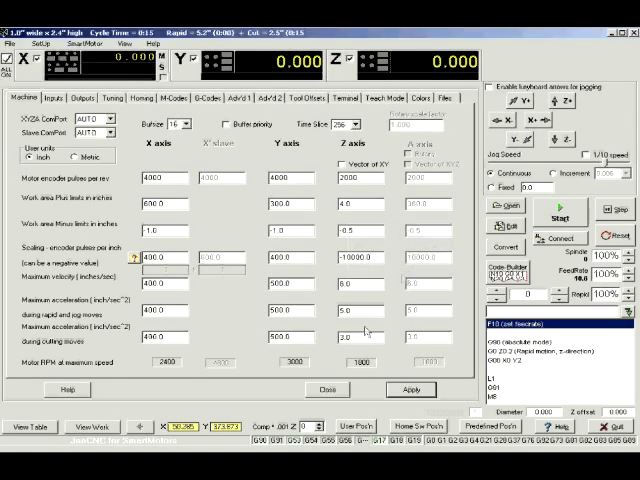
Close the machine setup window and open '30 CIRCLES r2.tap' in the G-code editor.
{"action": "left_click", "coordinate": [324, 389]}
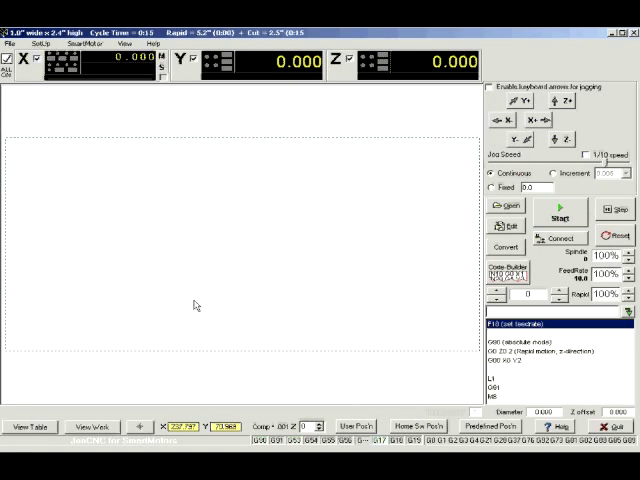
{"action": "mouse_move", "coordinate": [257, 153]}
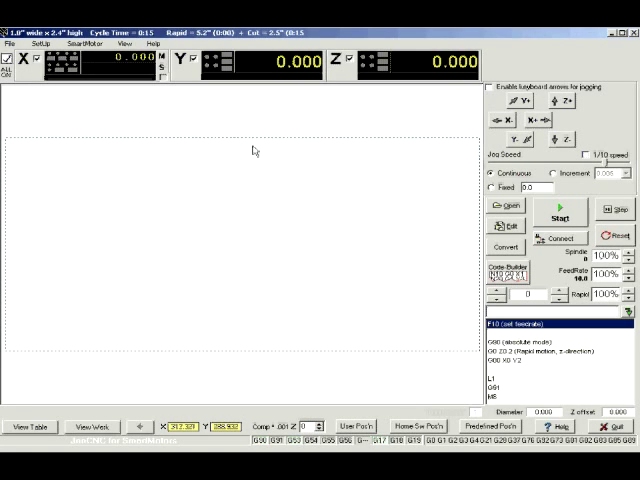
{"action": "left_click", "coordinate": [16, 45]}
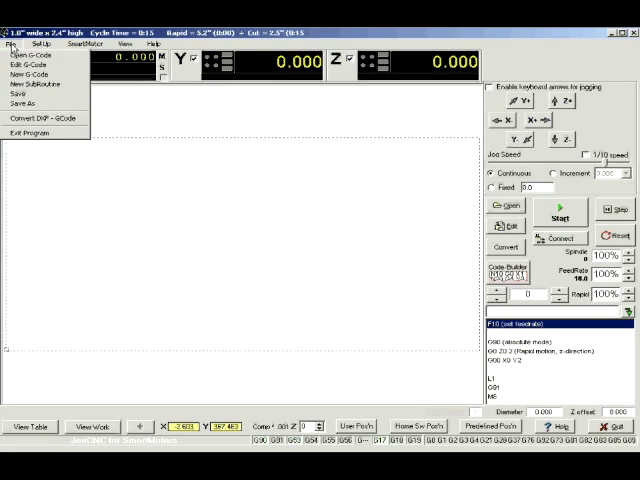
{"action": "mouse_move", "coordinate": [33, 64]}
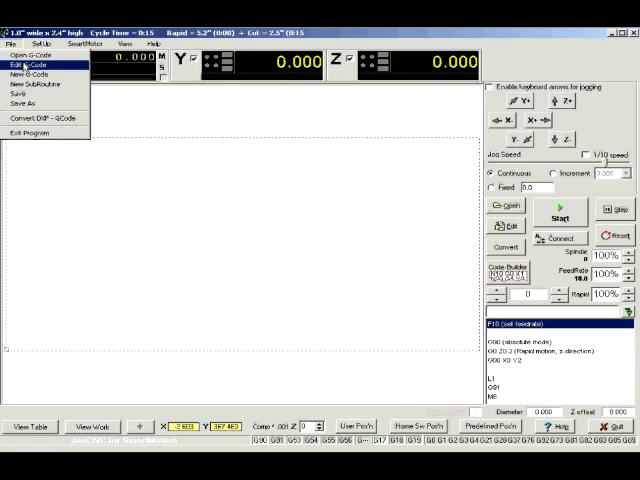
{"action": "left_click", "coordinate": [26, 62]}
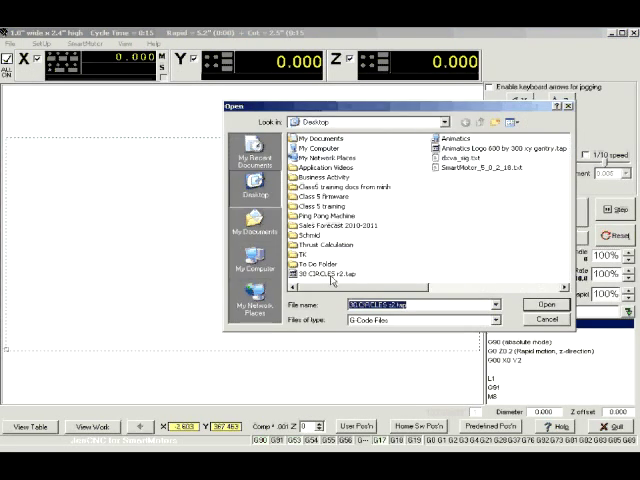
{"action": "left_click", "coordinate": [546, 305]}
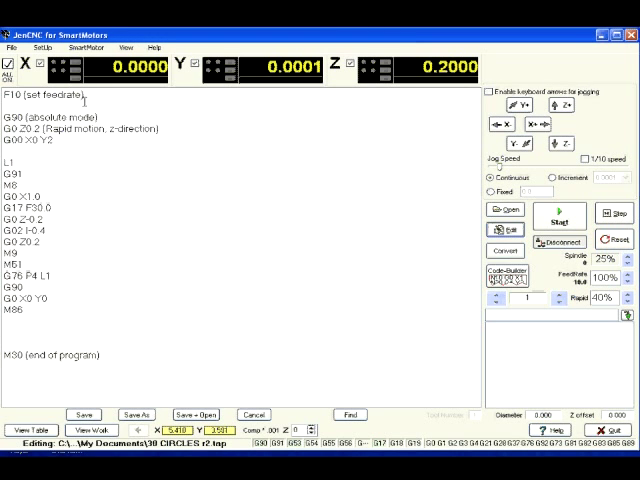